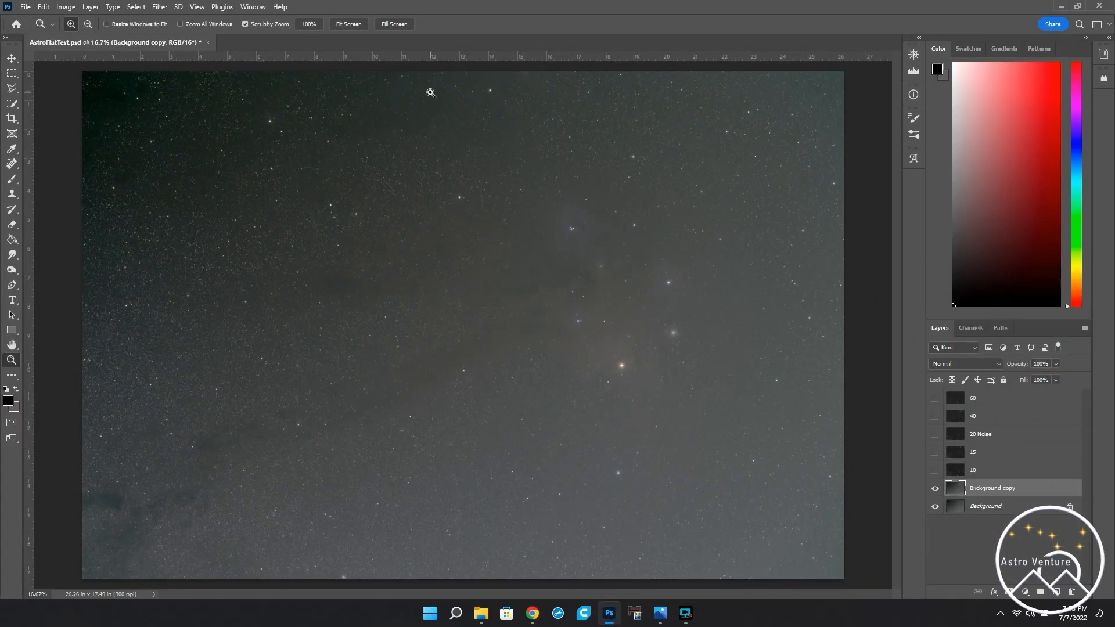
Reveal AstroFlat Pro under the Filter menu's ProDigital Software submenu.
click(159, 6)
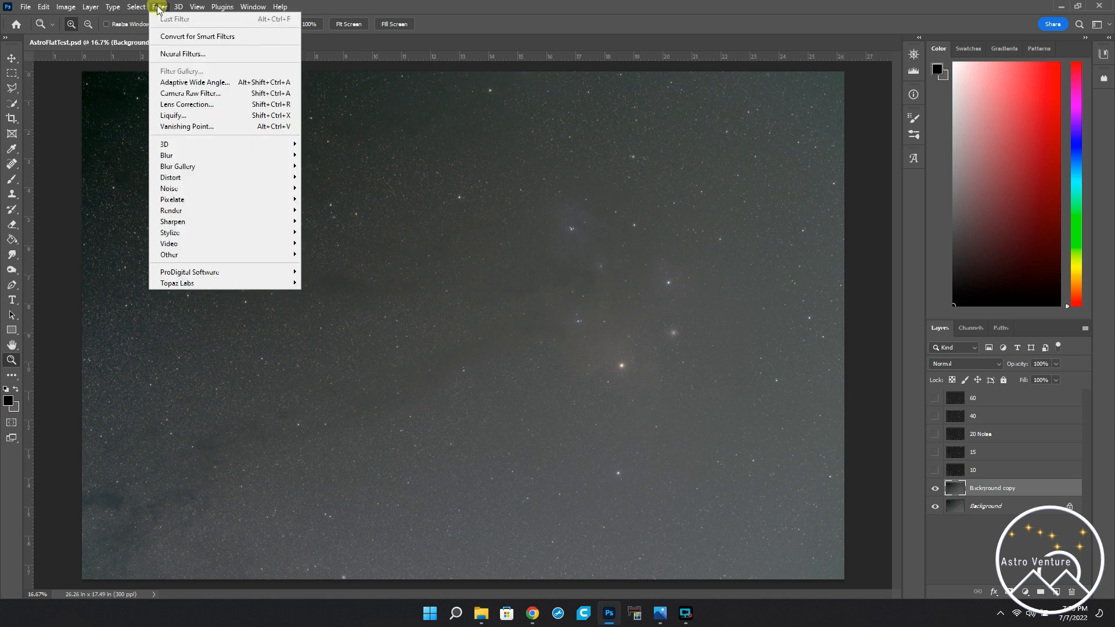
mouse_move(188, 271)
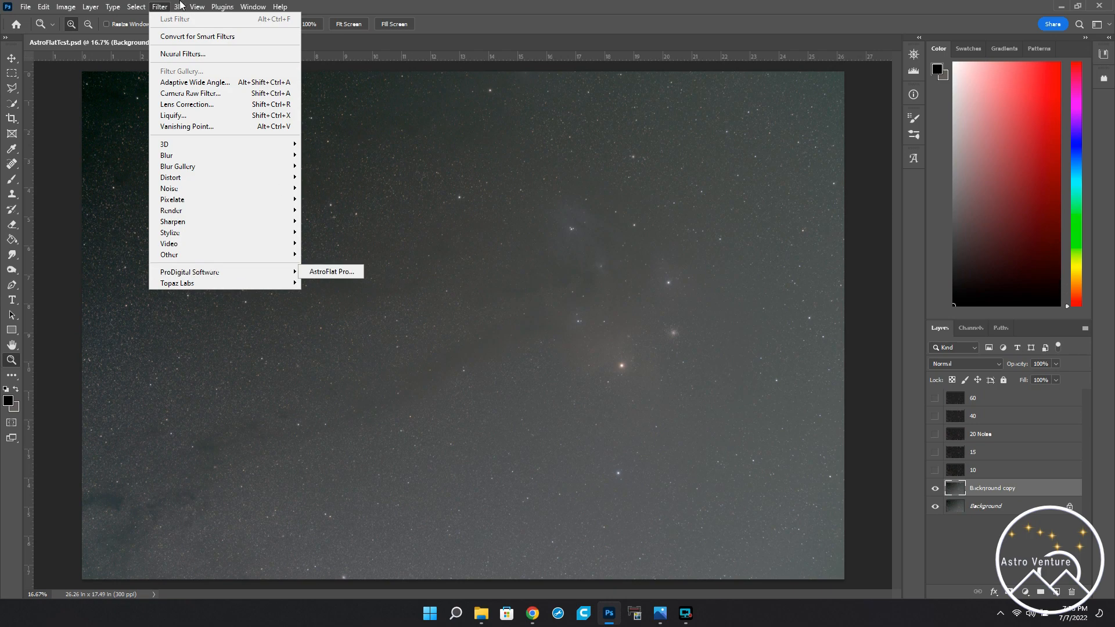
click(270, 42)
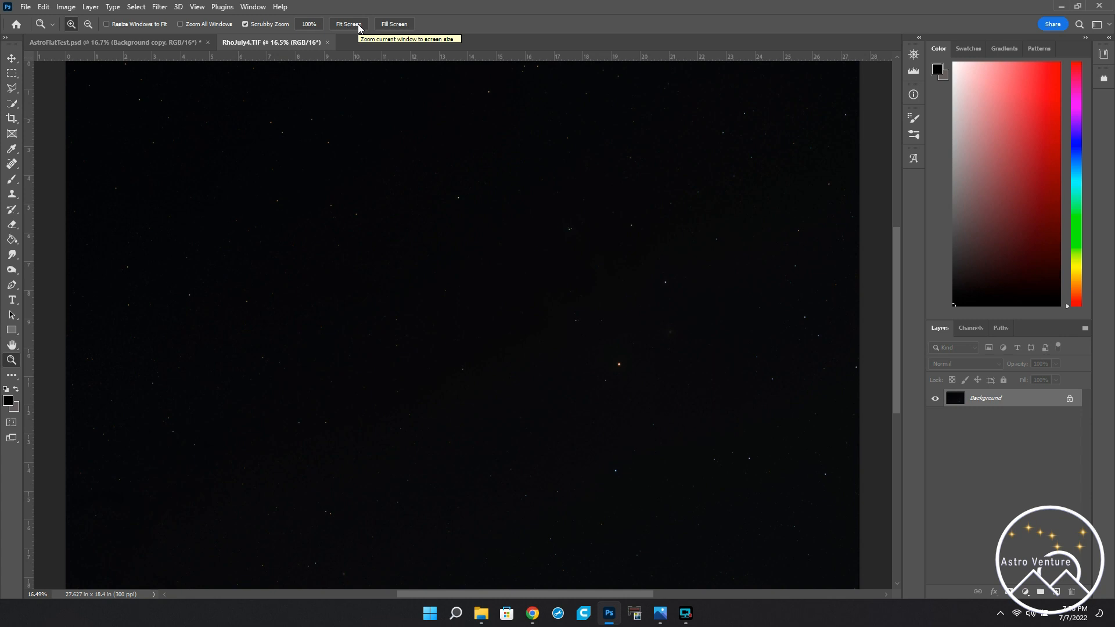
mouse_move(511, 406)
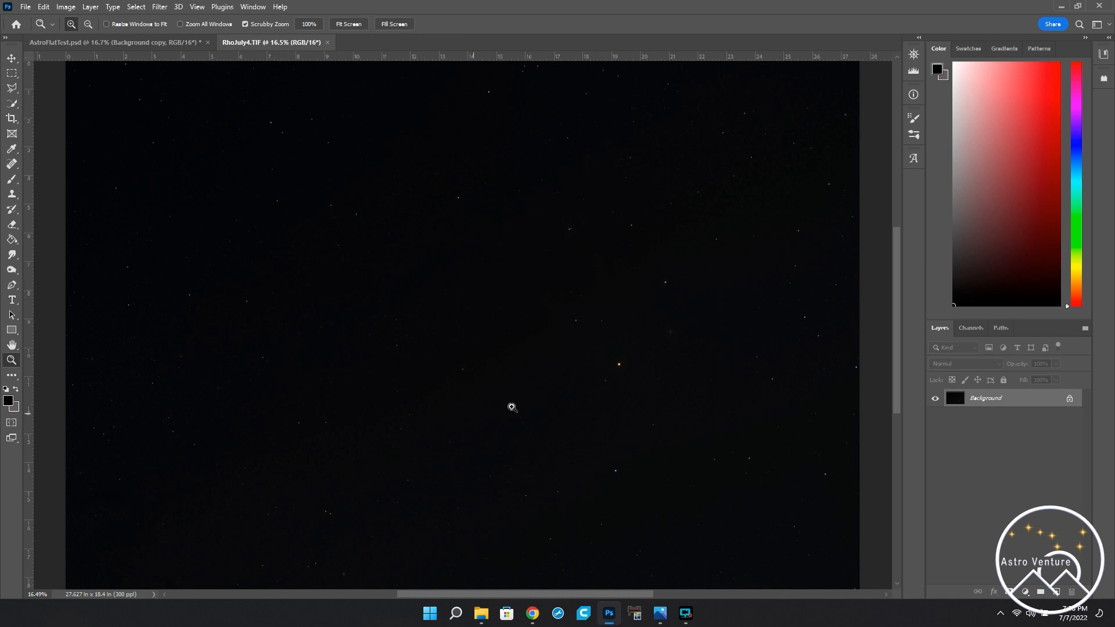
mouse_move(419, 252)
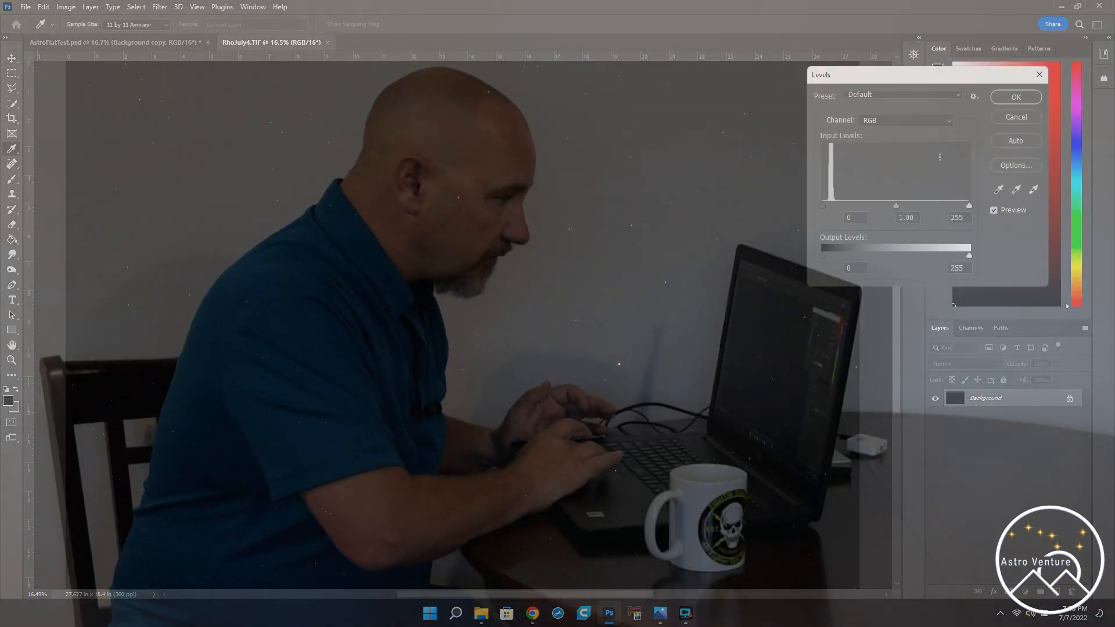
Apply a Red-channel Levels adjustment to RhoJuly4.TIF, then close the document.
click(903, 120)
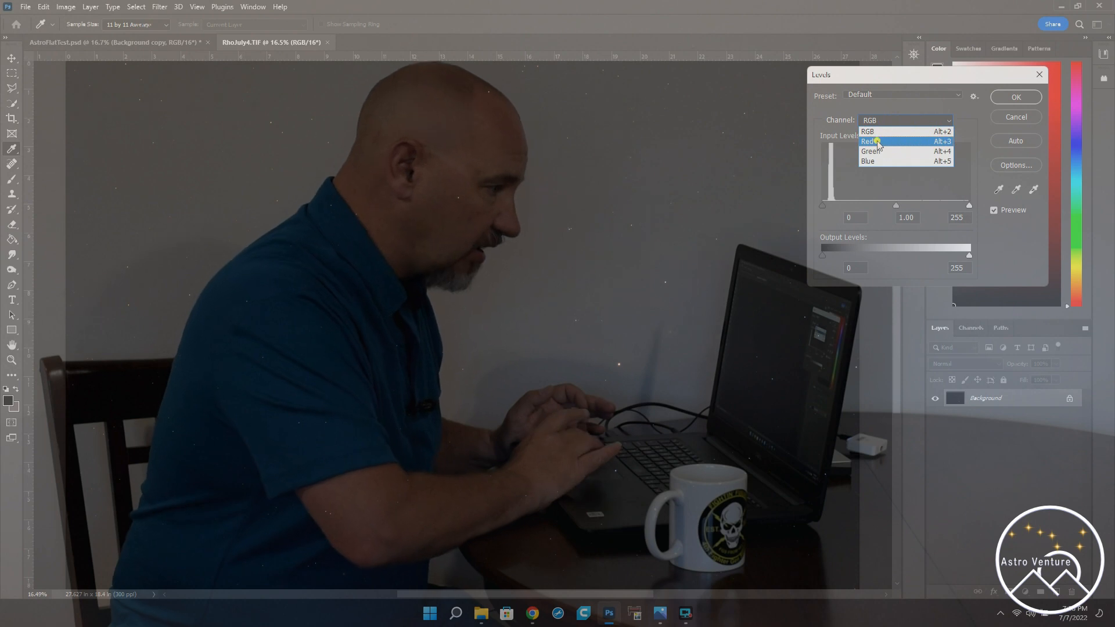
click(869, 141)
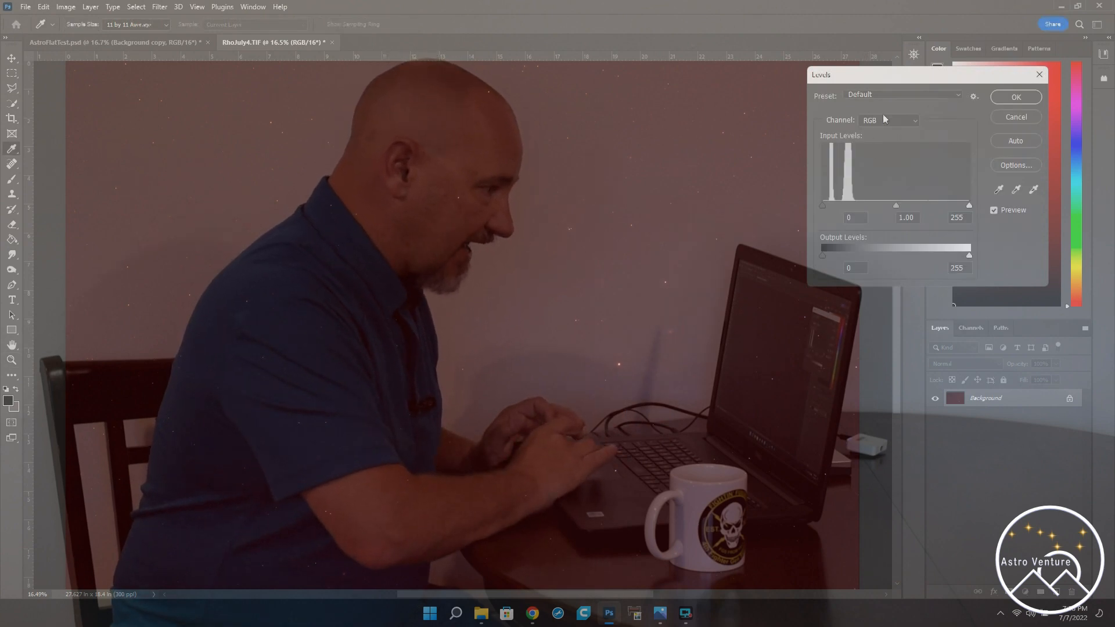
click(889, 119)
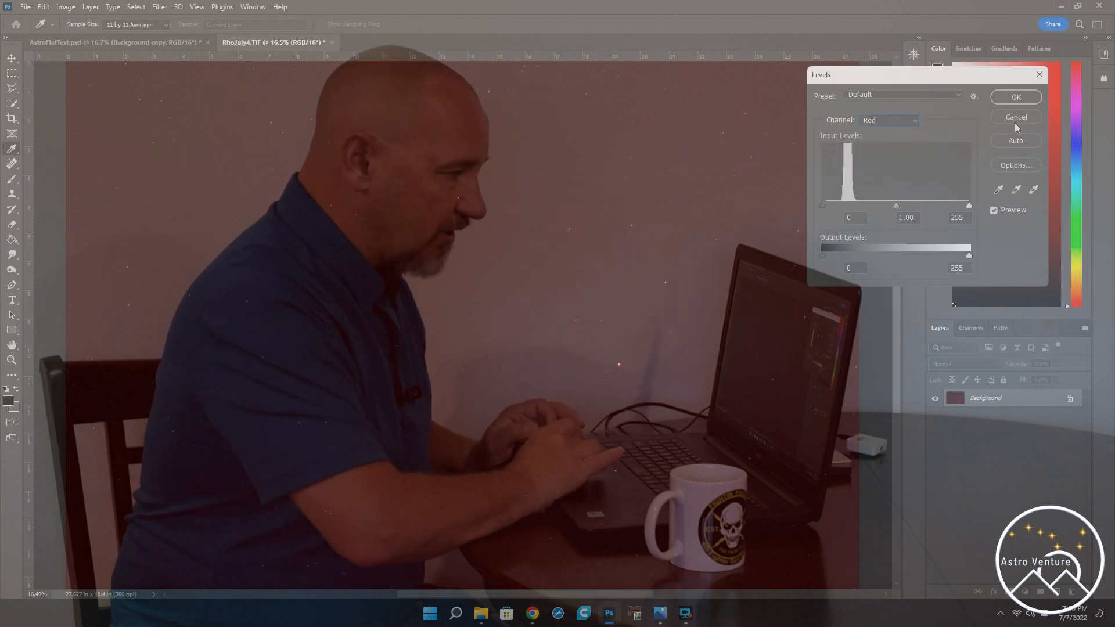
click(1016, 97)
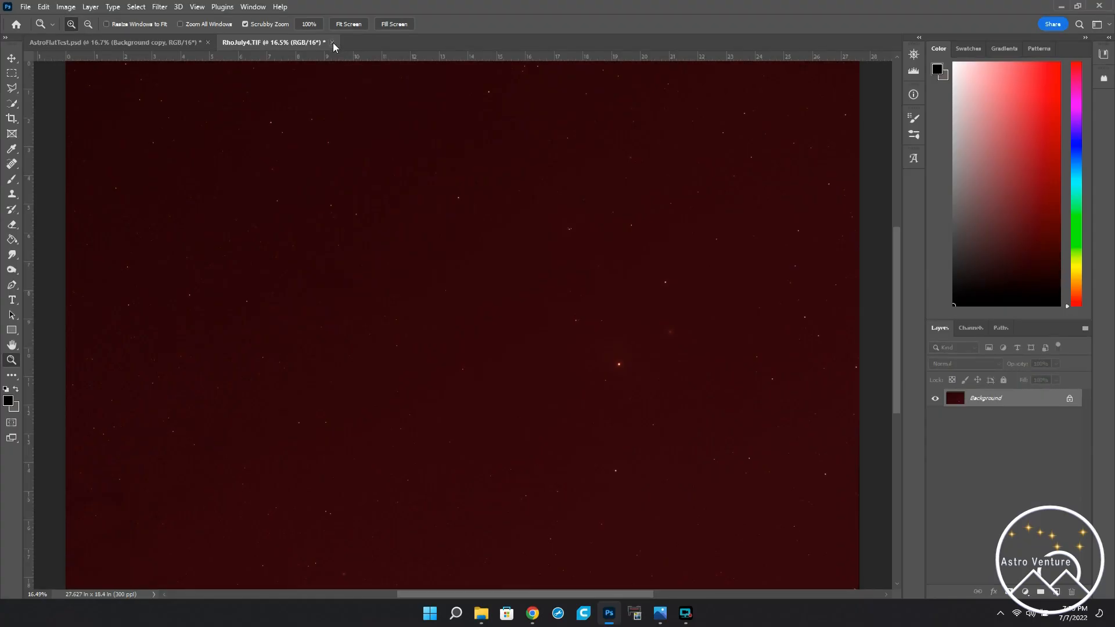
click(331, 42)
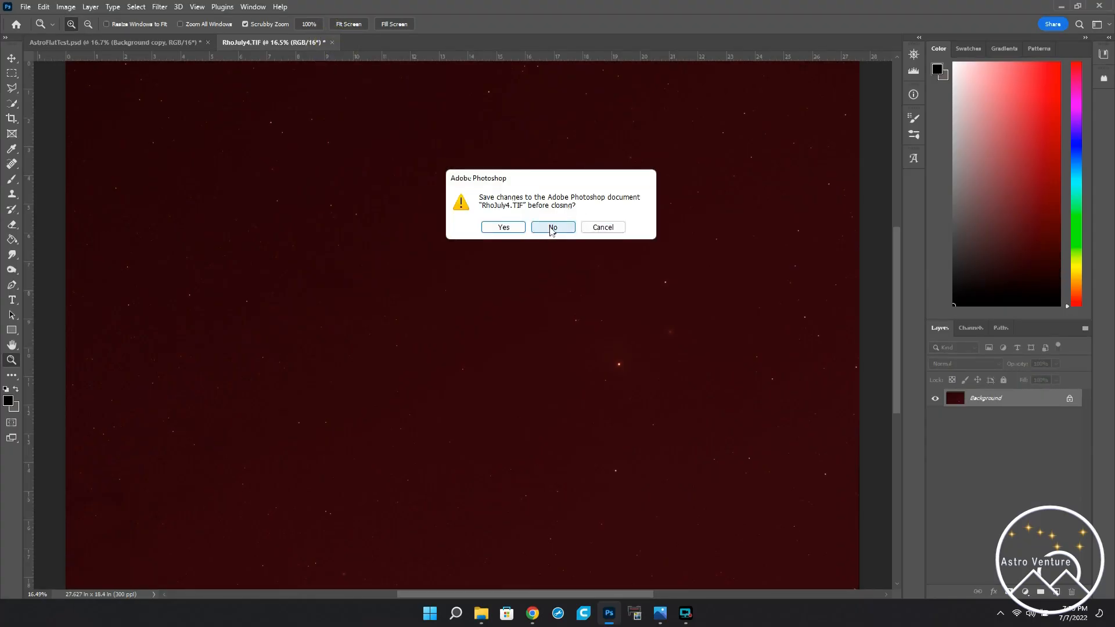
Discard RhoJuly4.TIF's changes, leaving only AstroFlatTest.psd open.
click(552, 227)
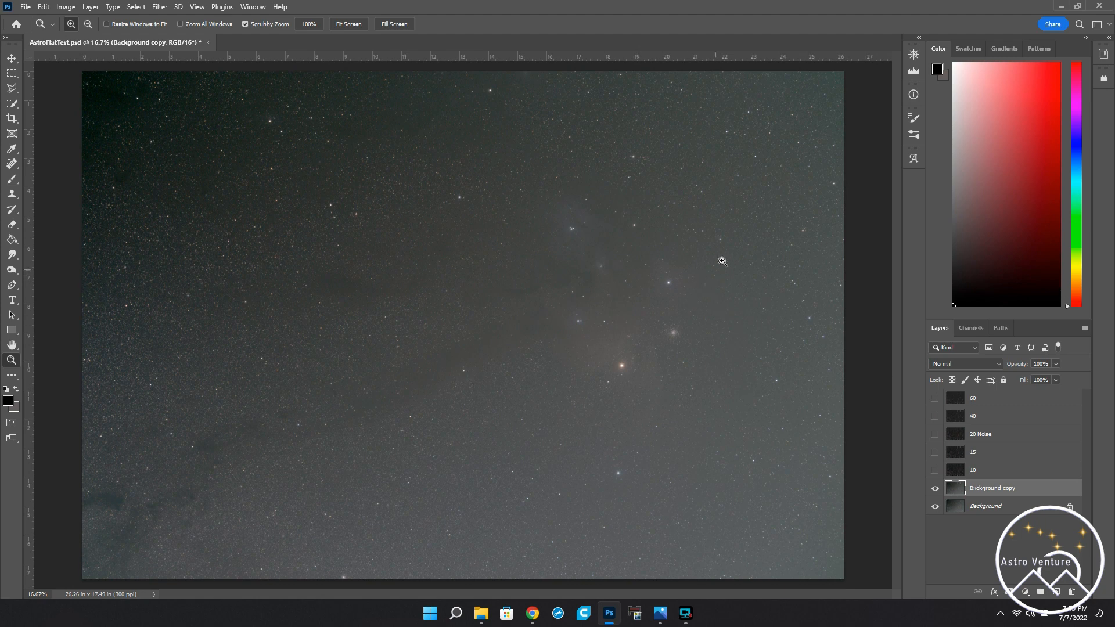
mouse_move(724, 257)
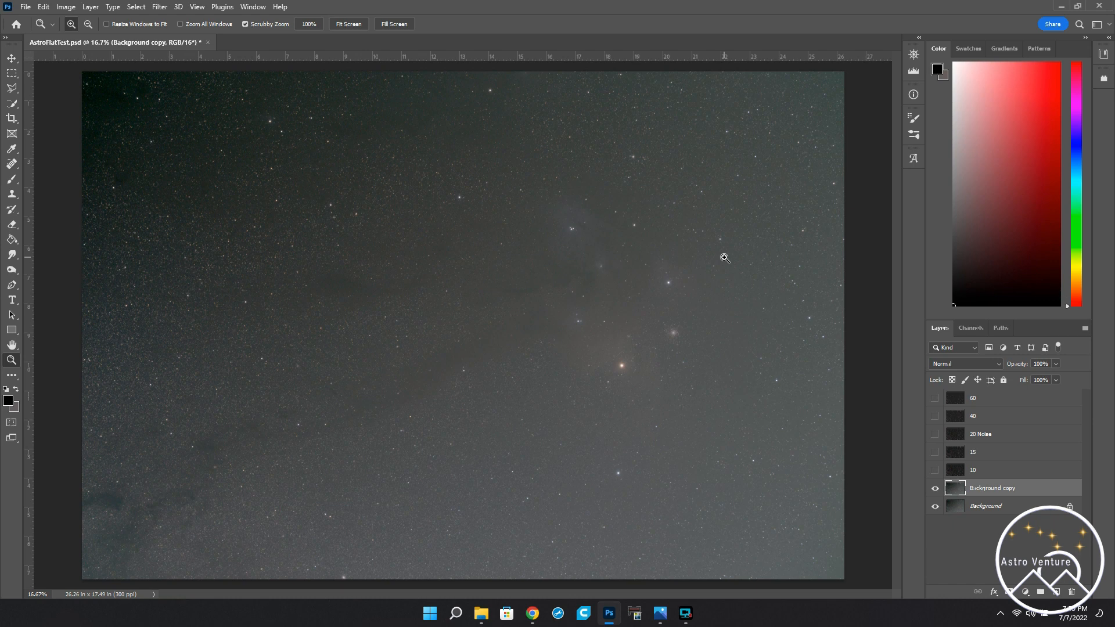
mouse_move(604, 532)
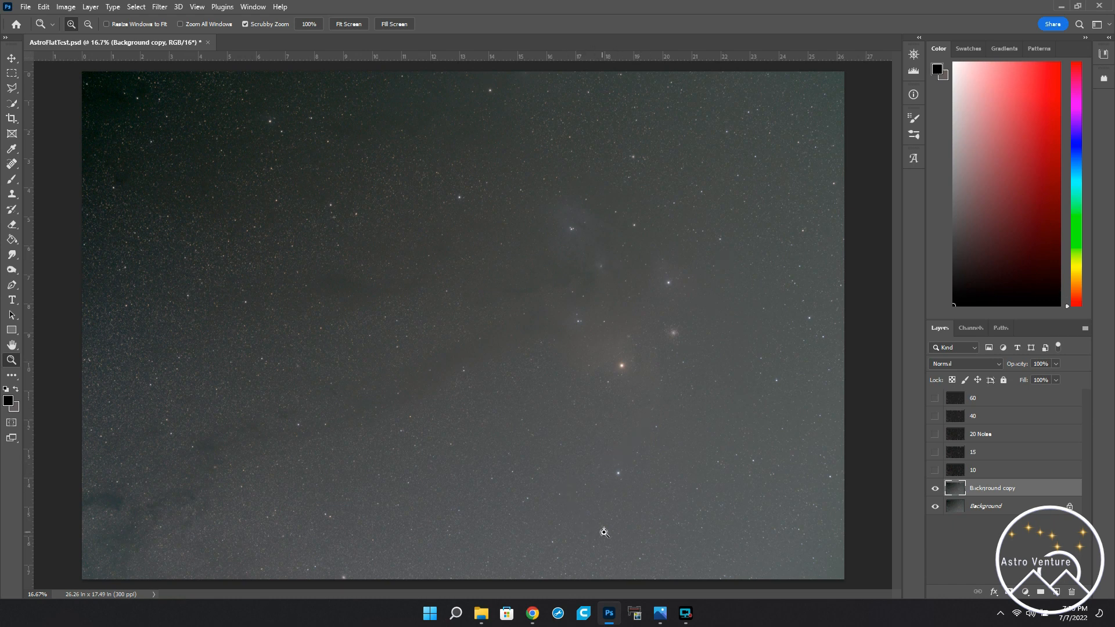
mouse_move(552, 560)
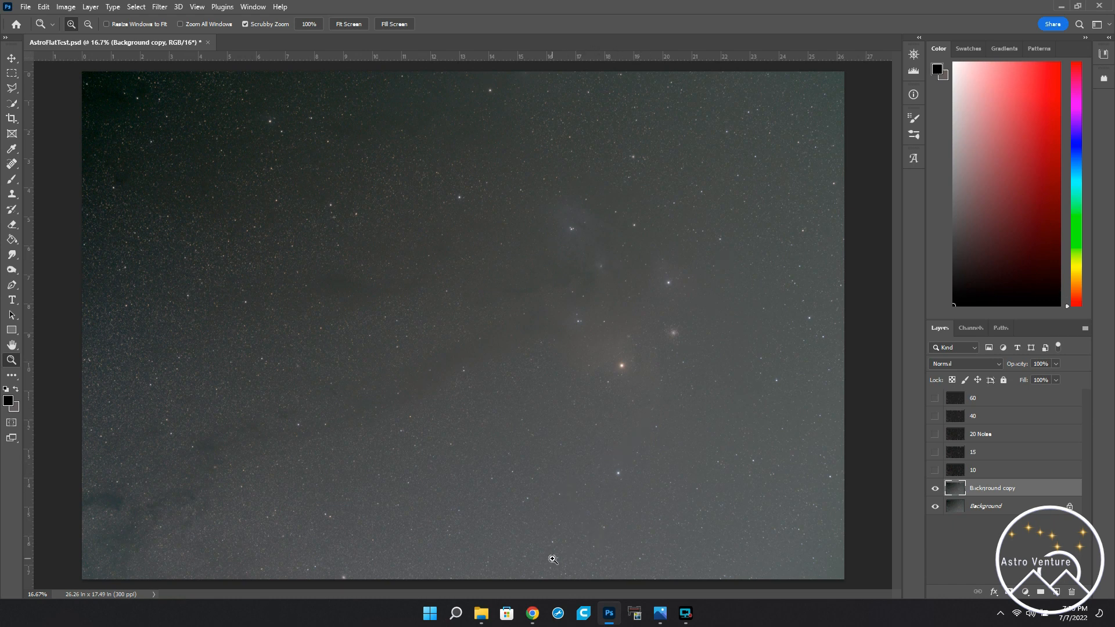
mouse_move(547, 542)
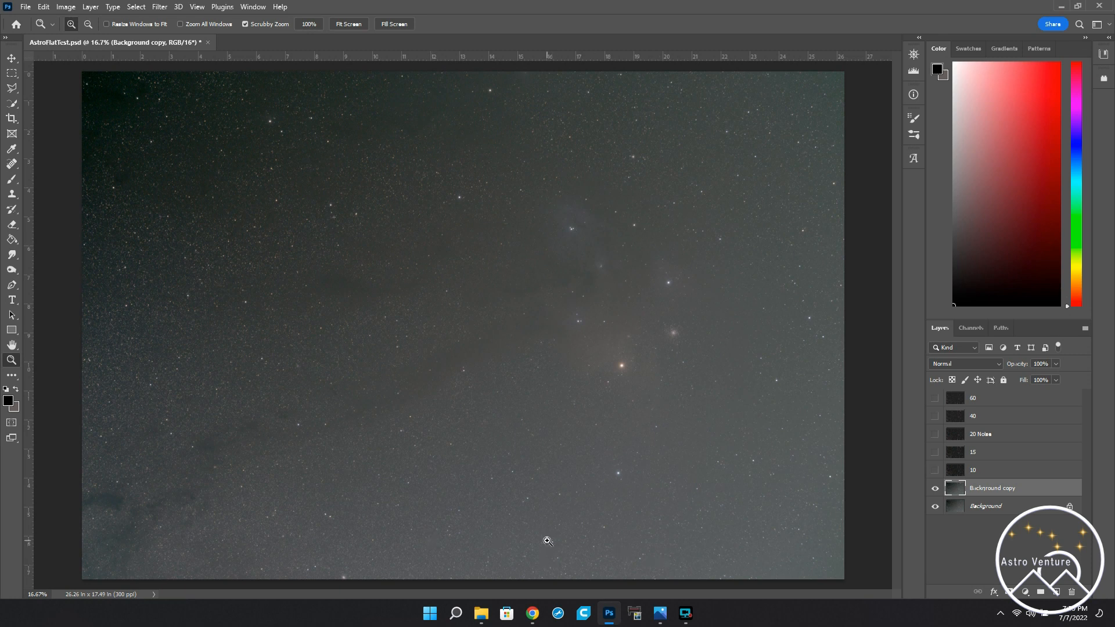
mouse_move(781, 308)
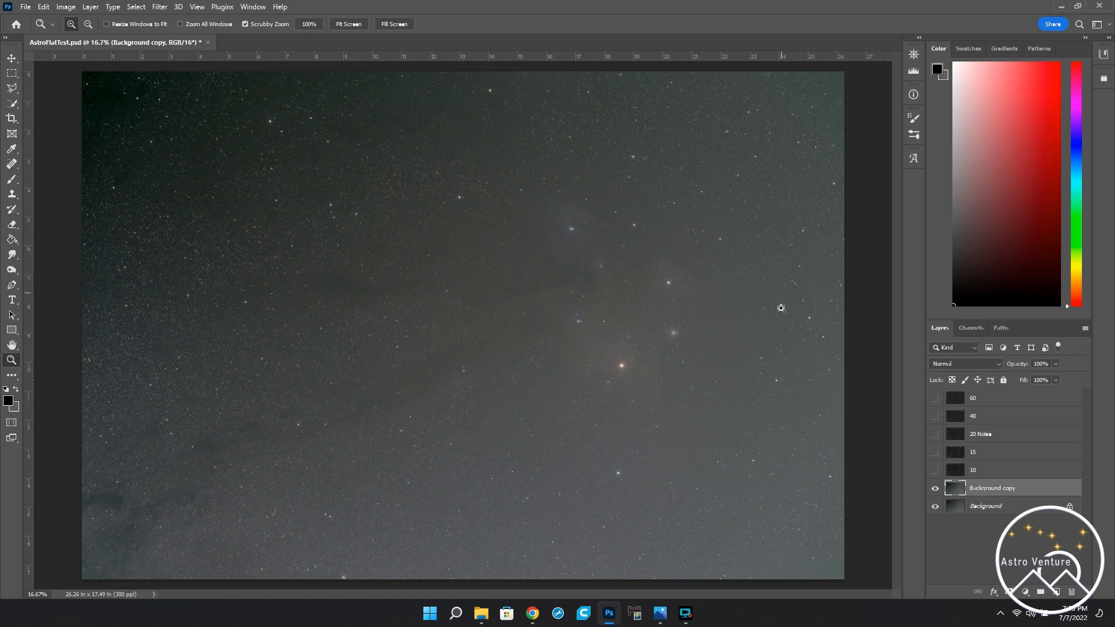
mouse_move(791, 326)
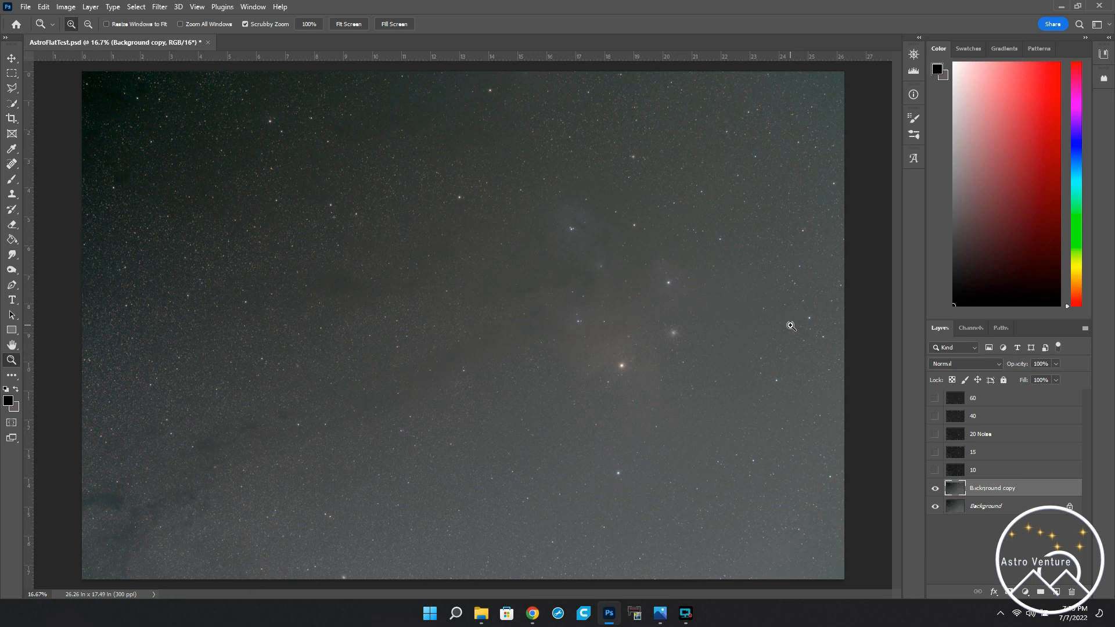